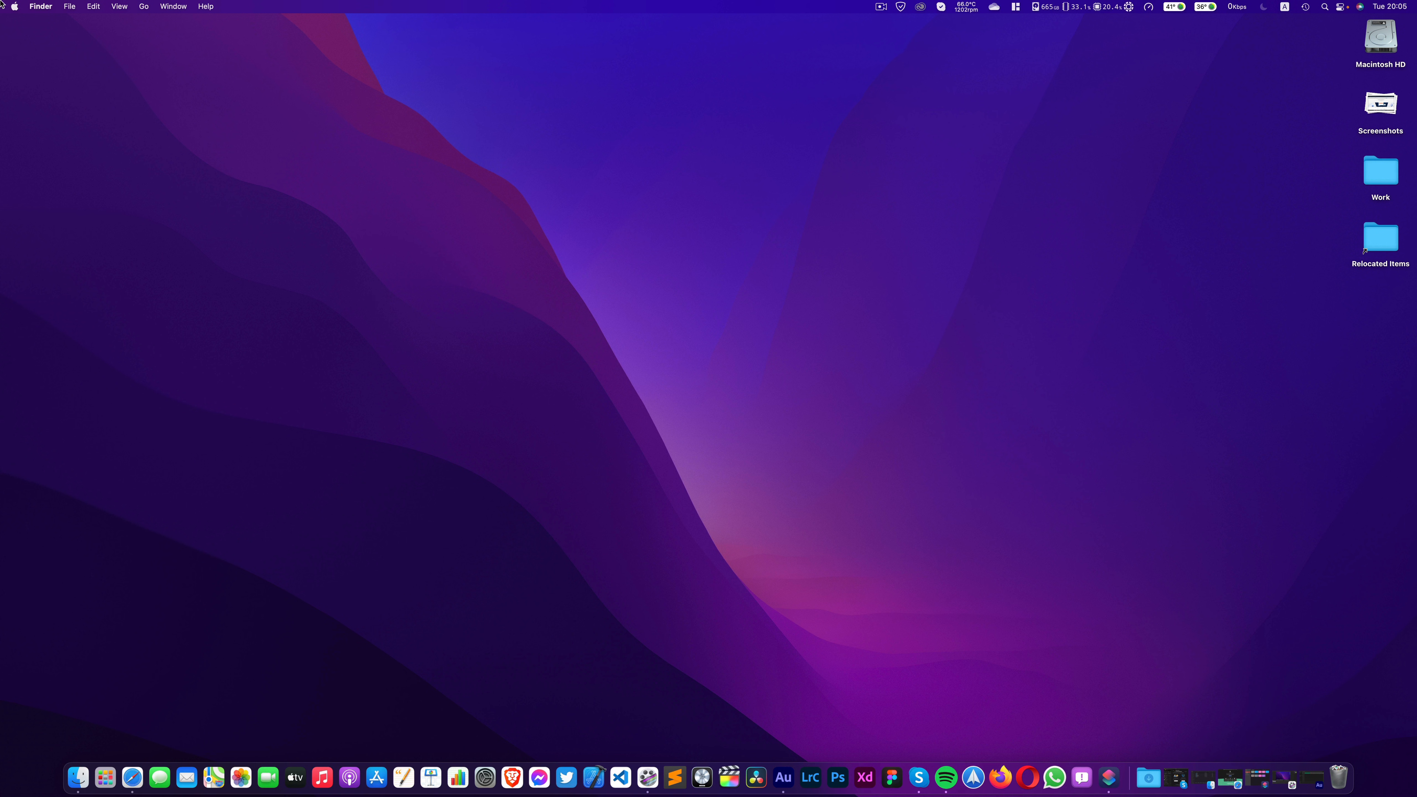
View this Mac's overview from the Apple menu and close it again.
click(13, 7)
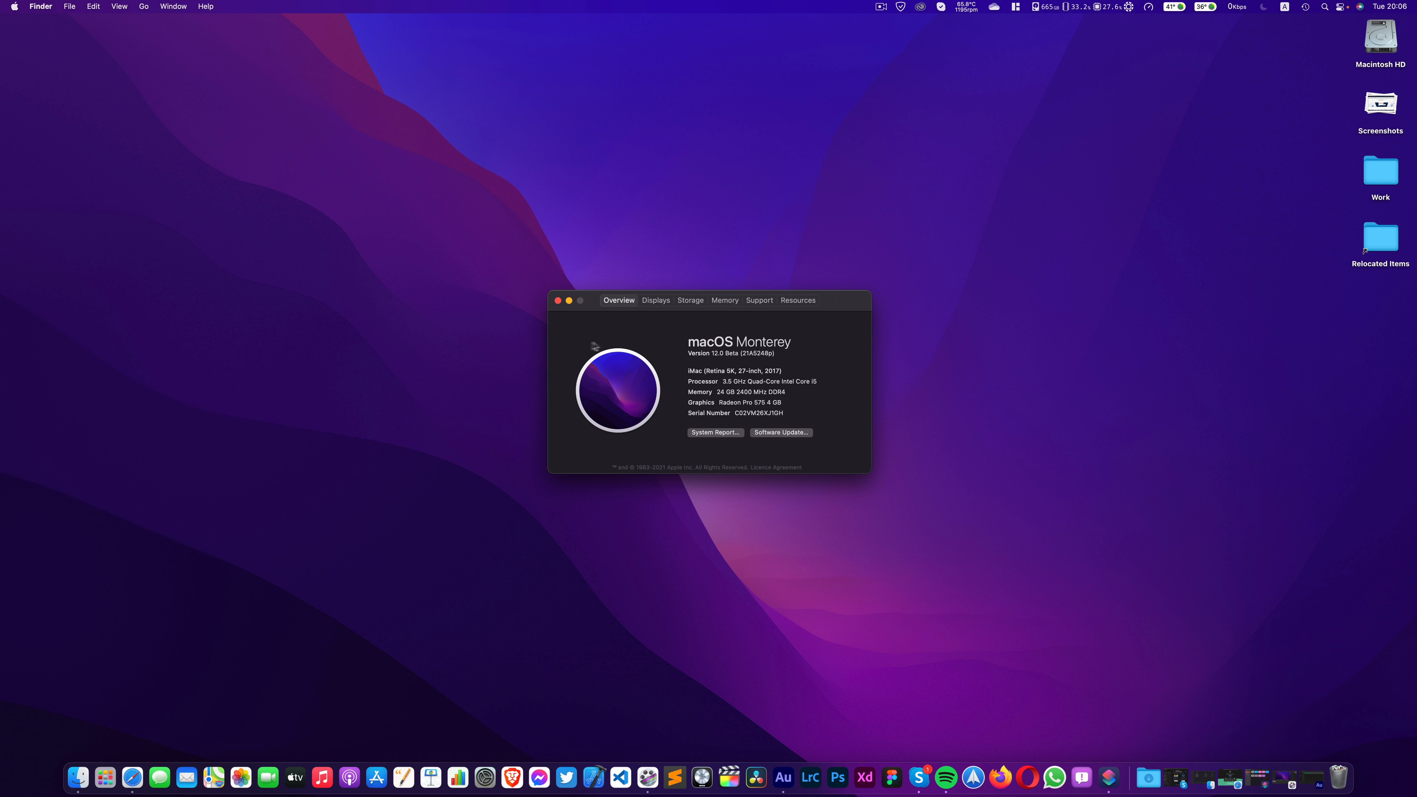
click(558, 300)
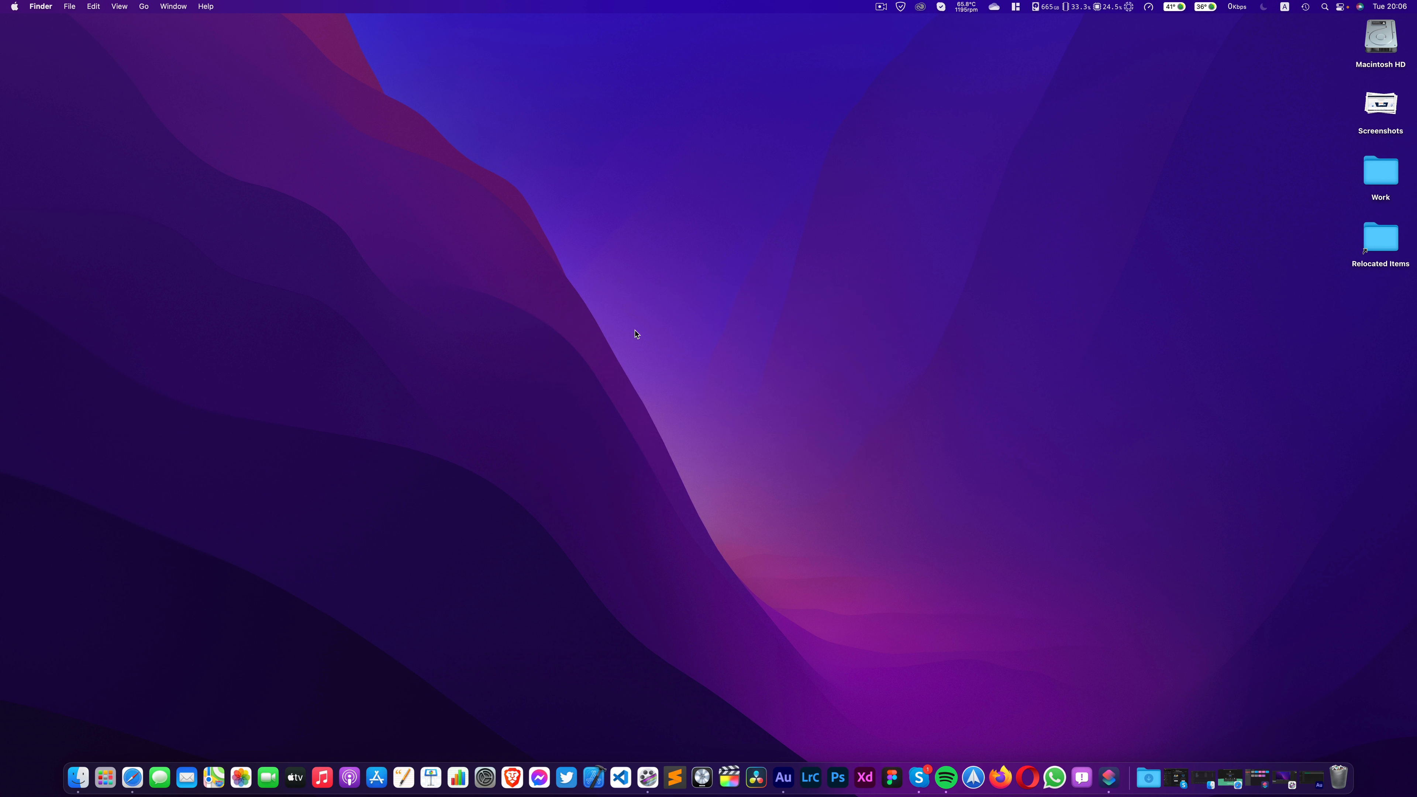
mouse_move(1325, 757)
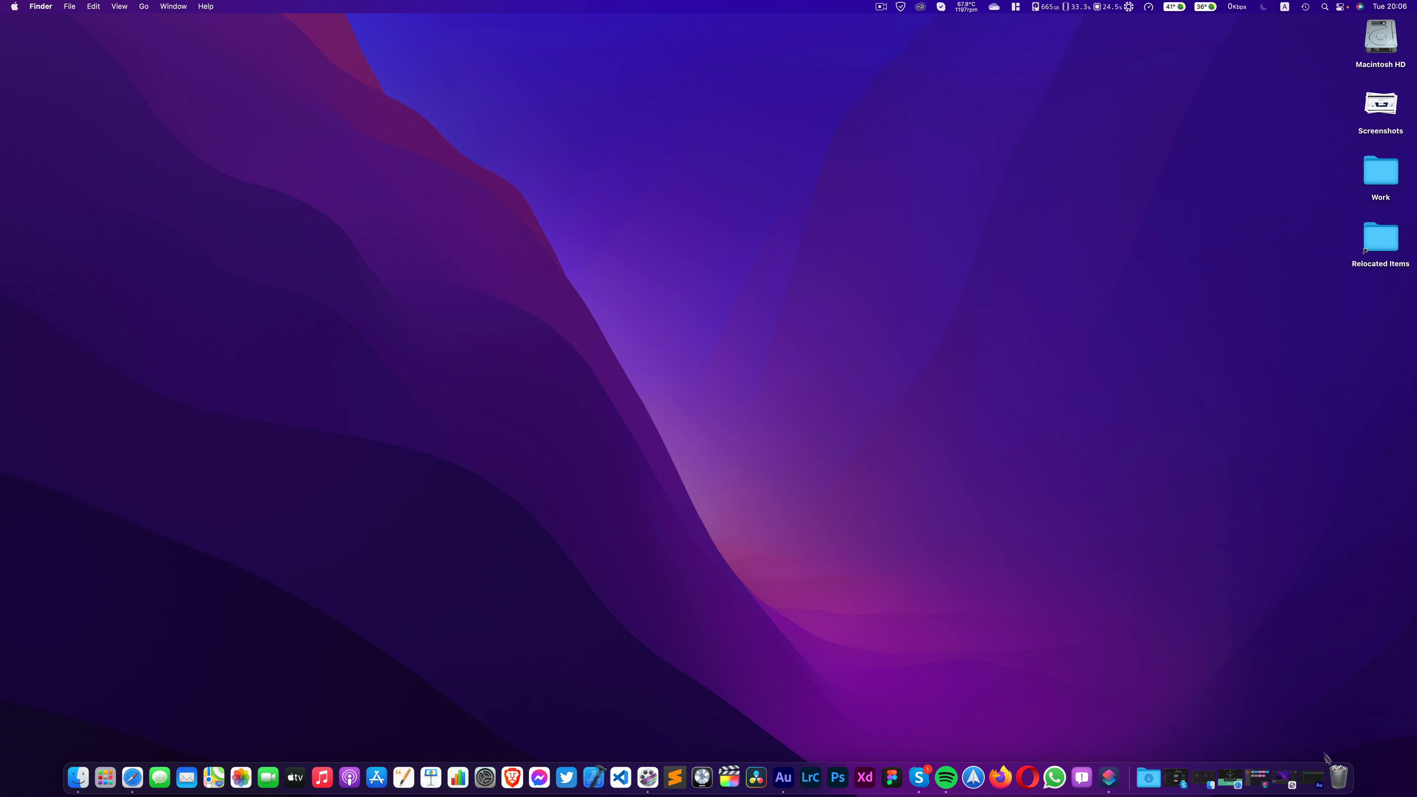
Launch Safari, visit the Twitter tab, then return to the DuckDuckGo tab.
click(132, 777)
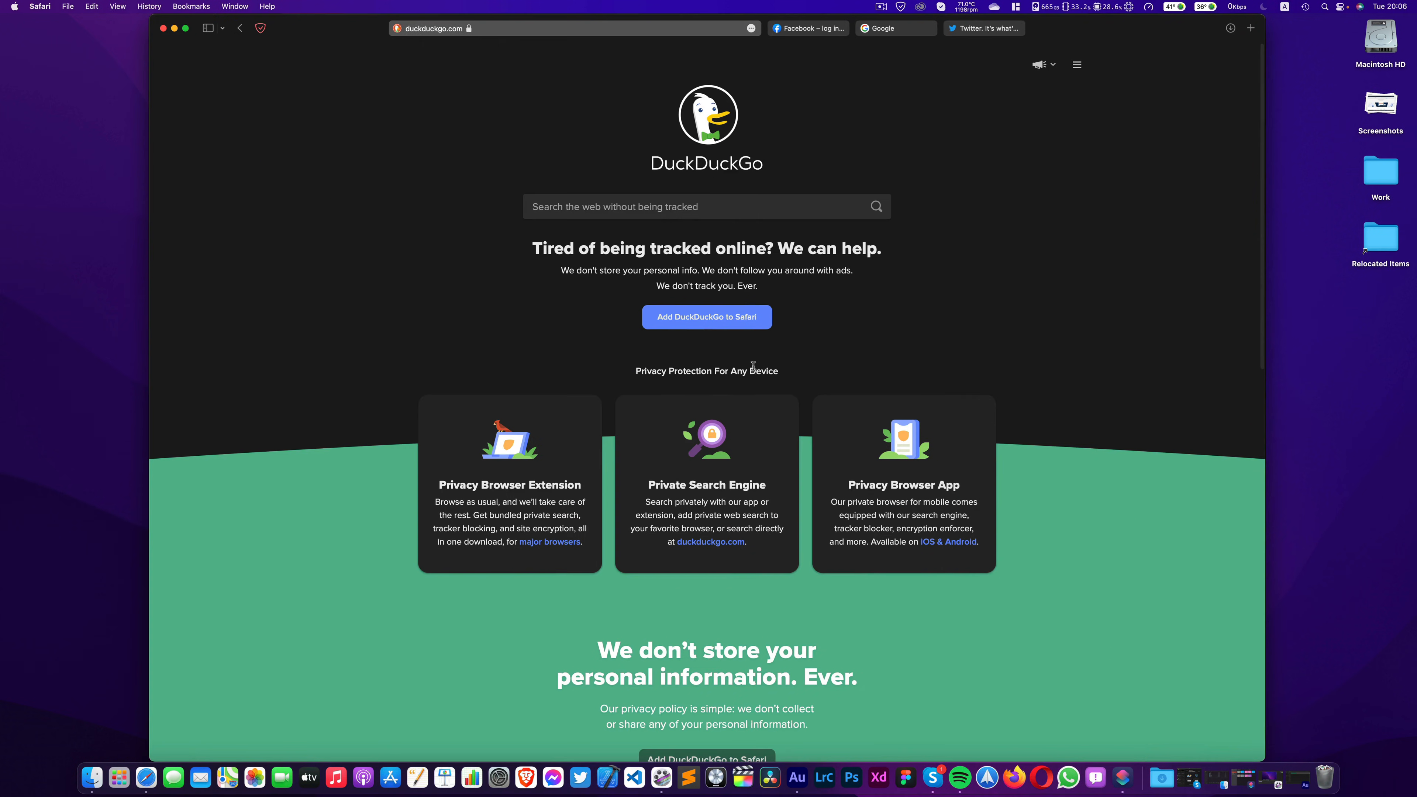
mouse_move(603, 254)
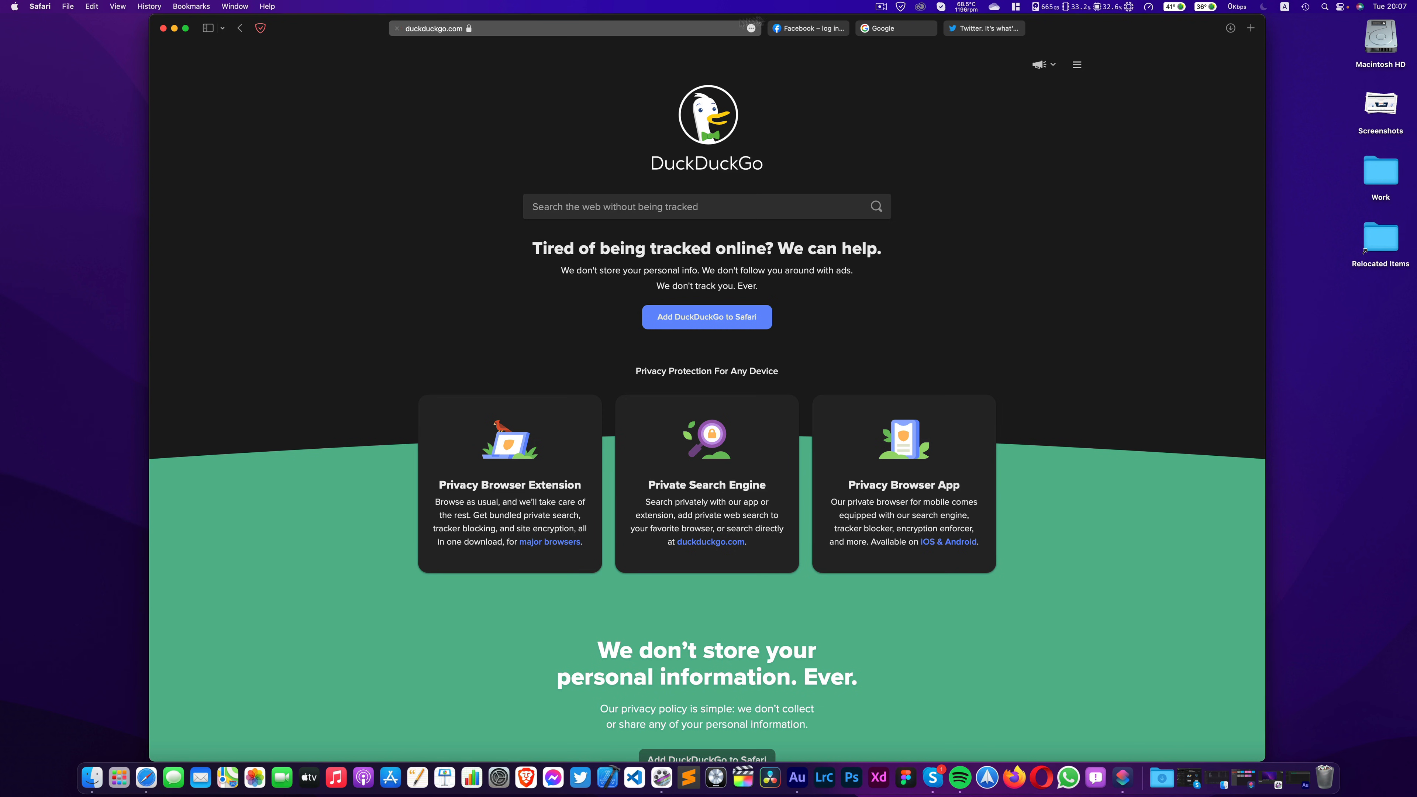
click(982, 28)
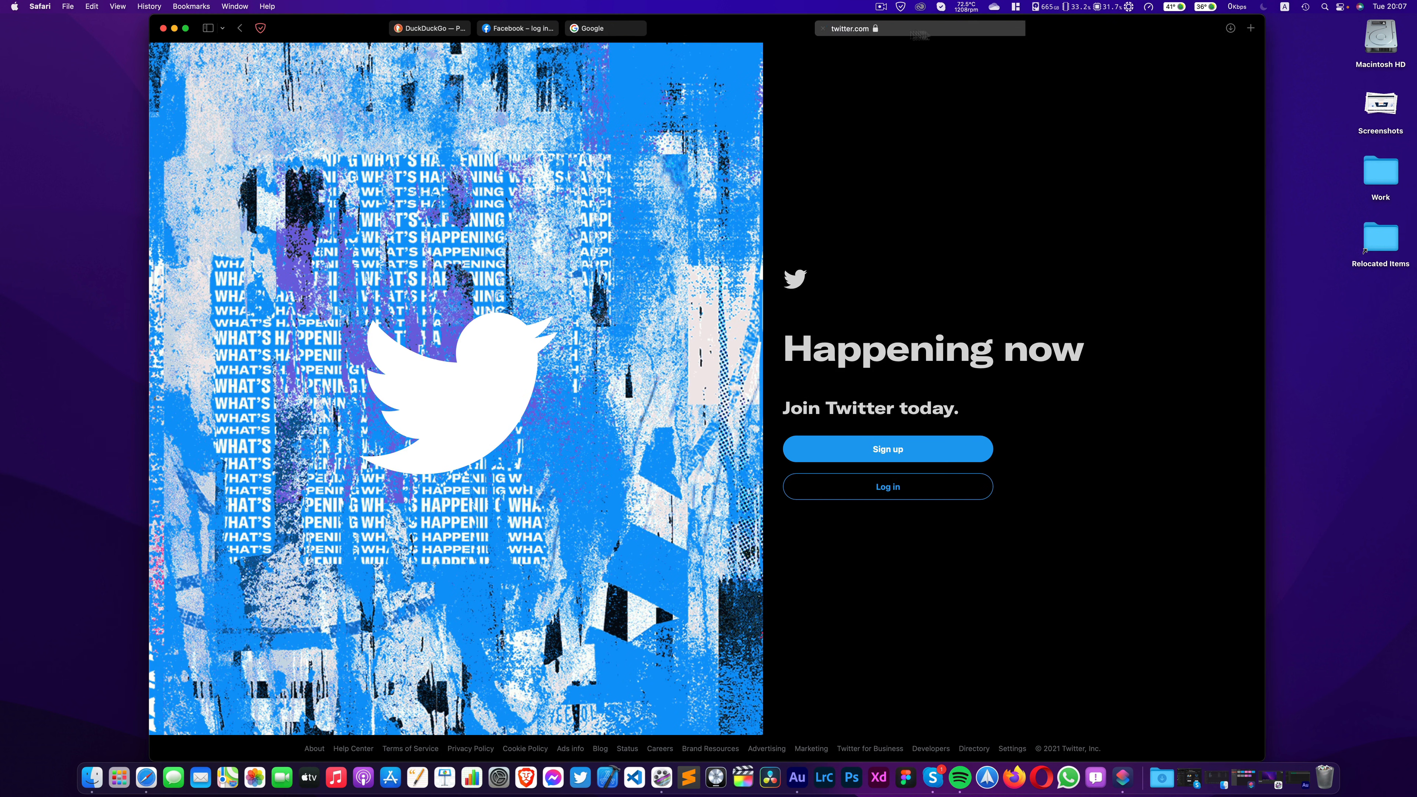
click(428, 28)
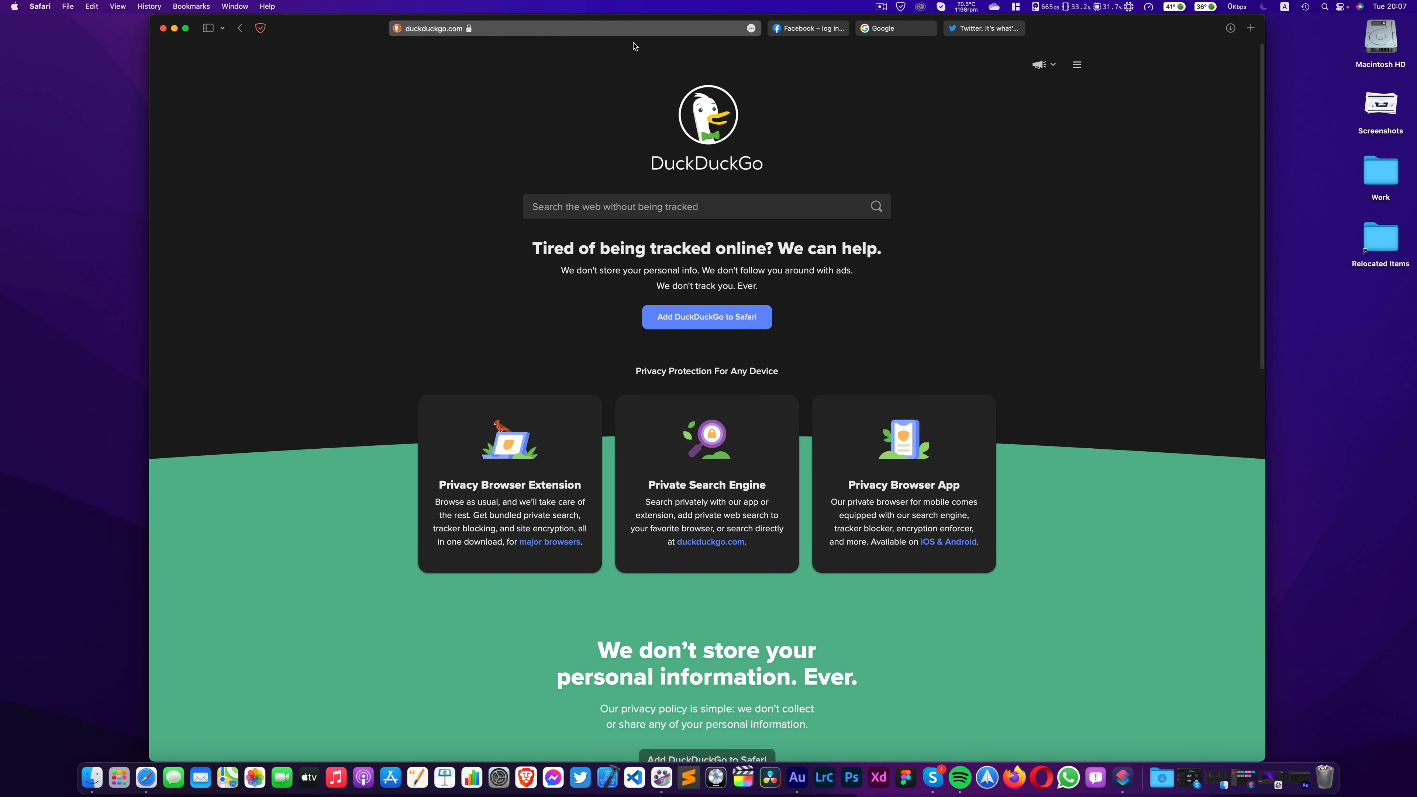
mouse_move(633, 64)
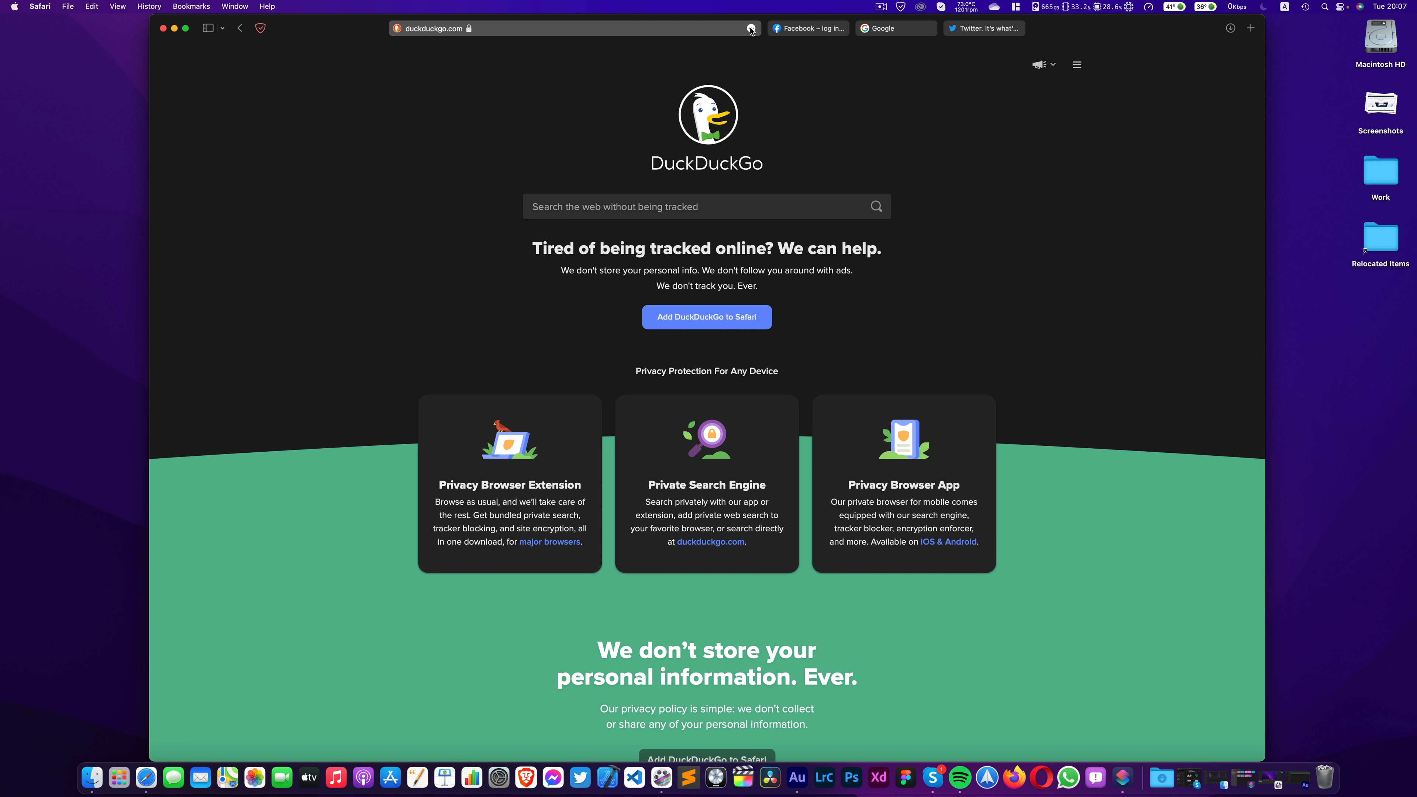
mouse_move(749, 28)
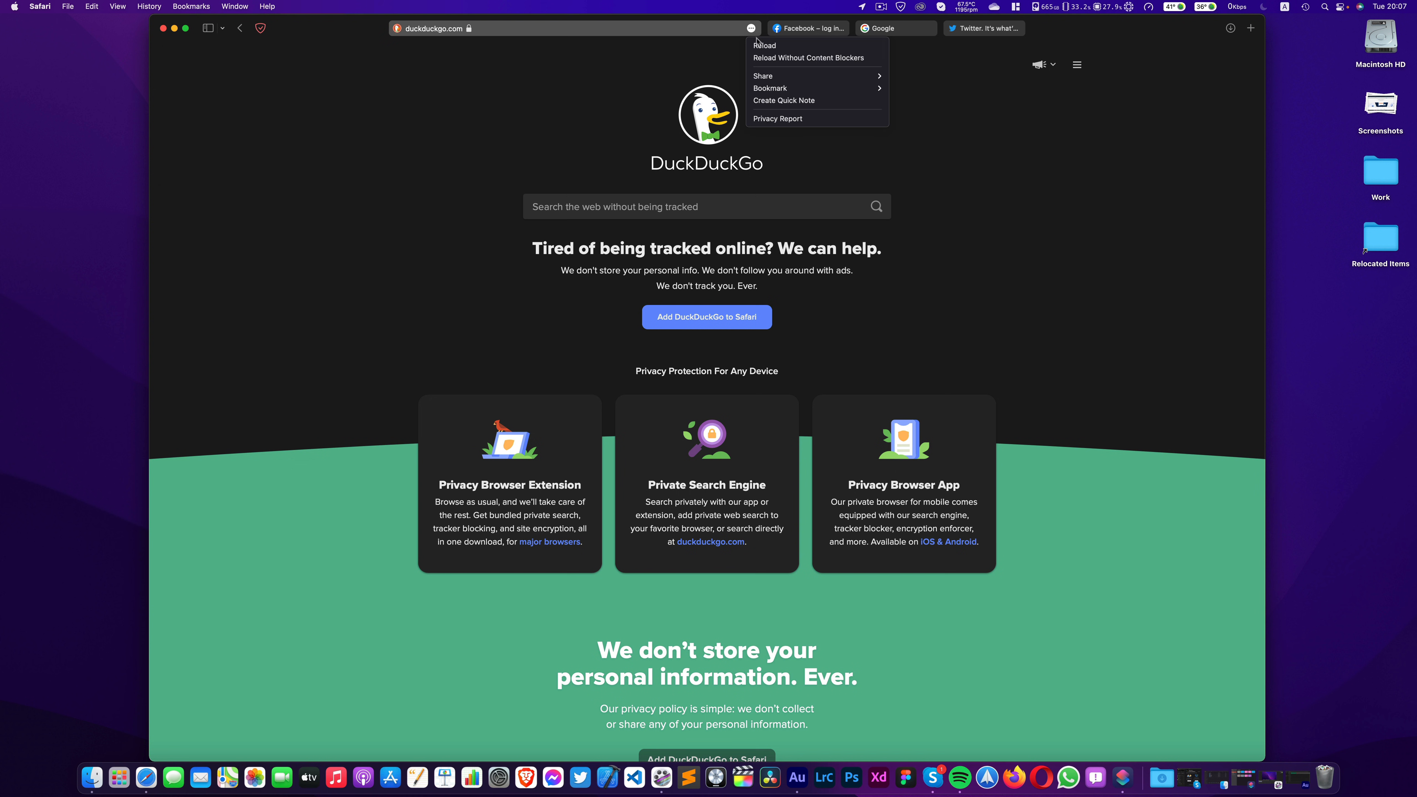
Dismiss the page actions list and close the Shortcuts window.
click(759, 48)
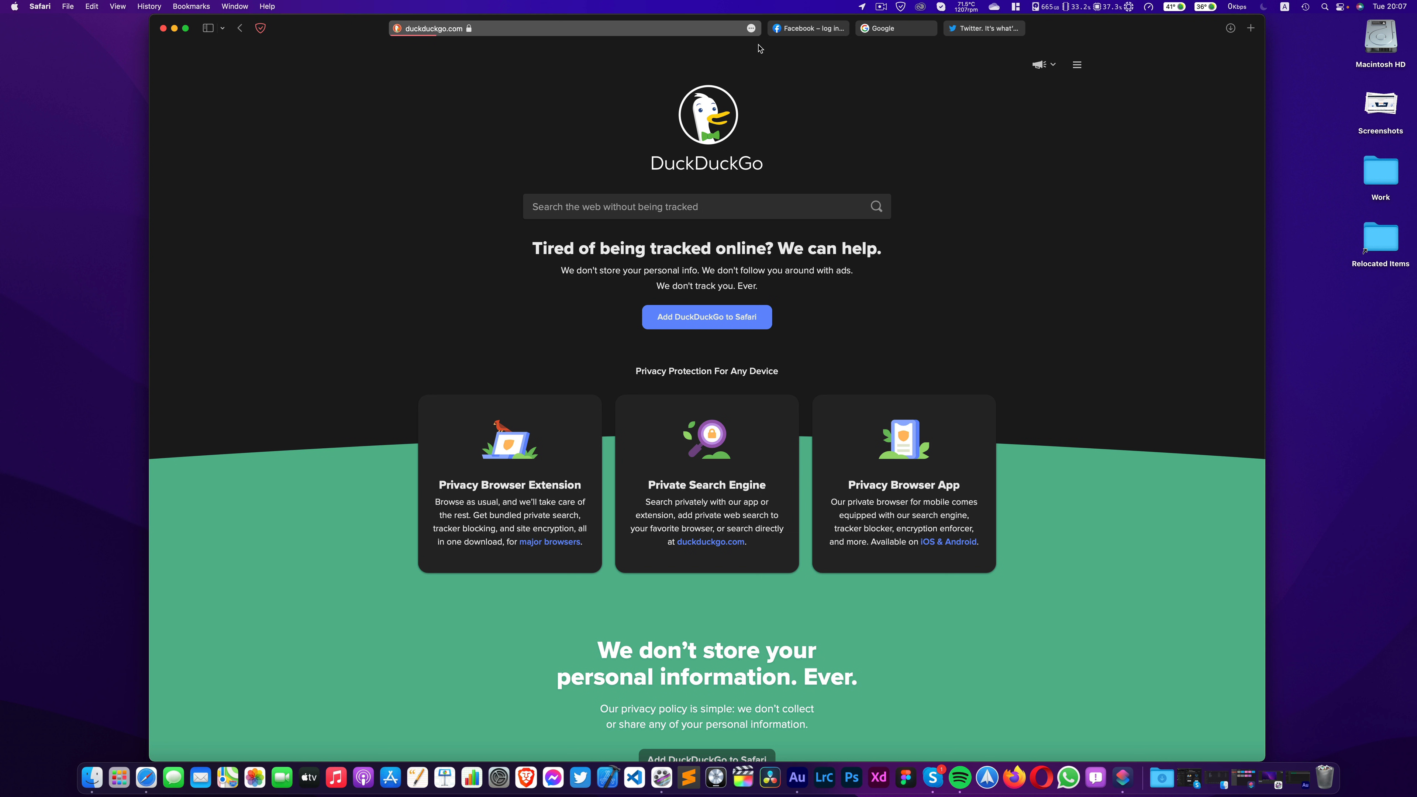
mouse_move(761, 49)
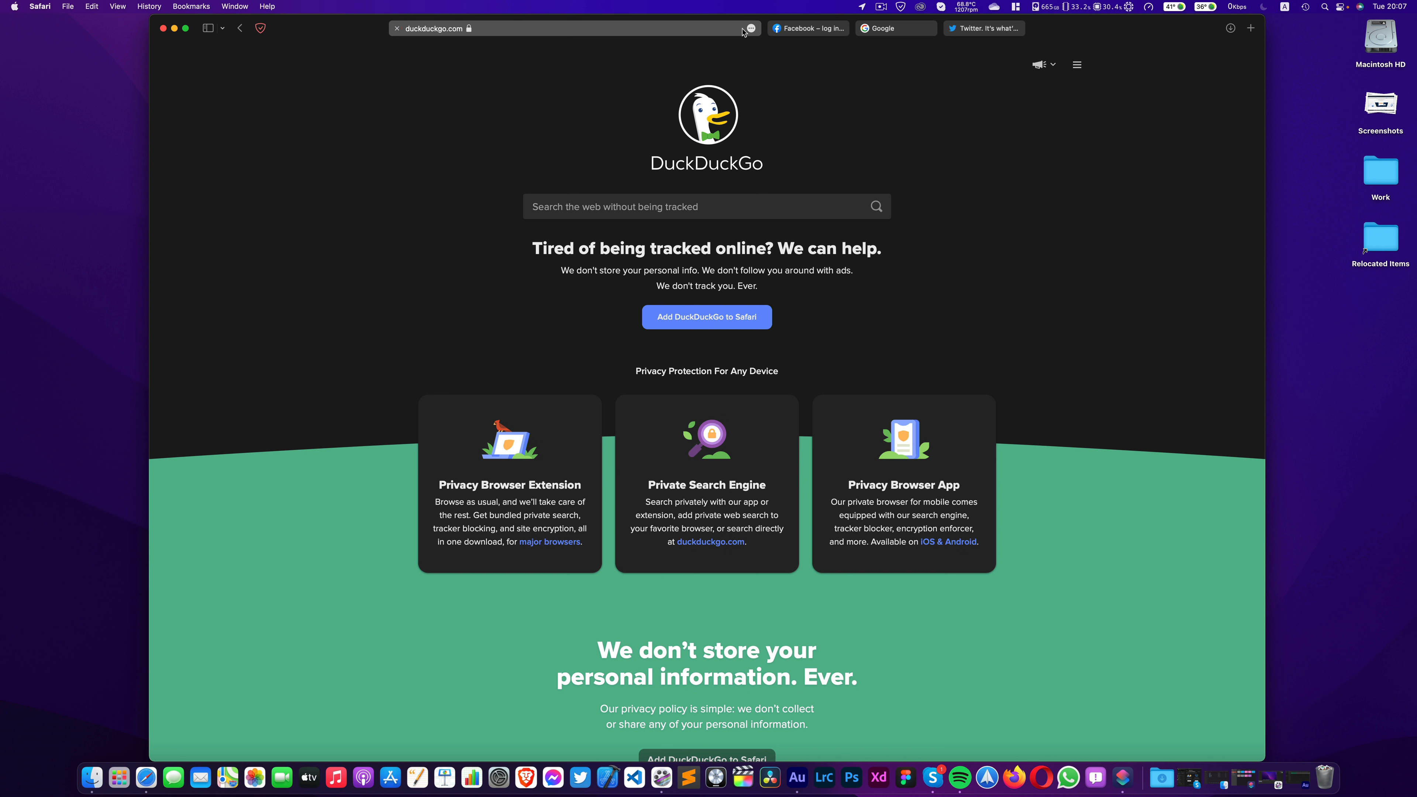
mouse_move(733, 39)
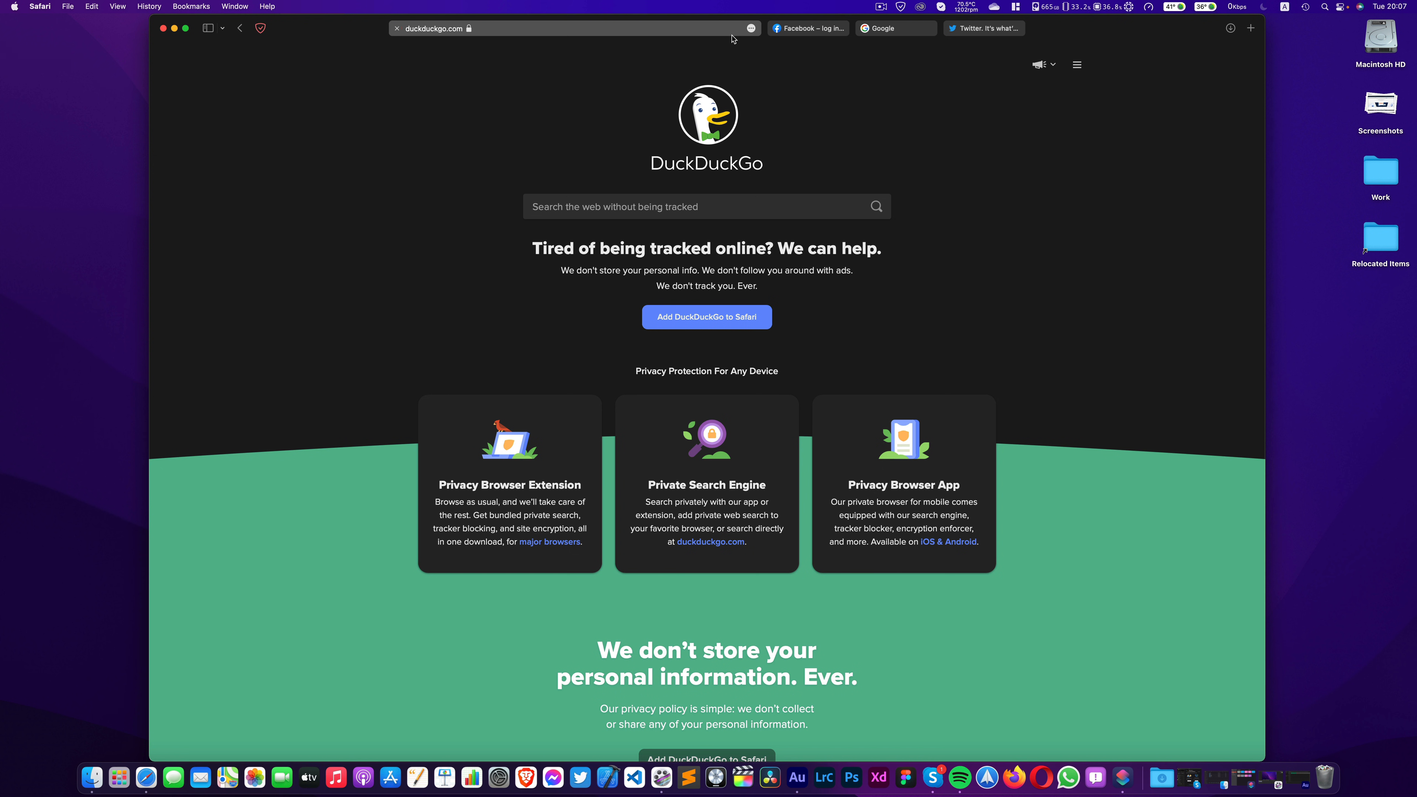
mouse_move(735, 37)
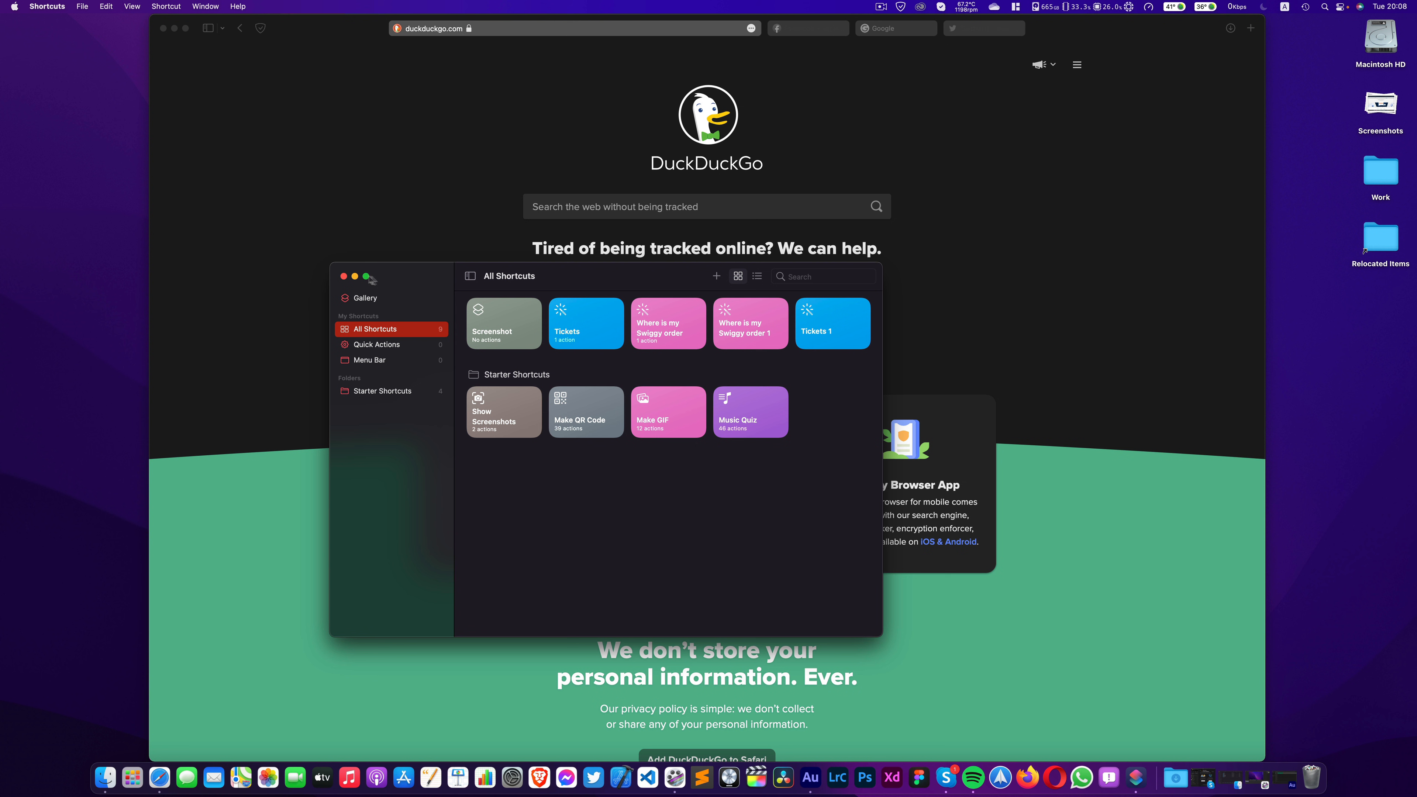
click(343, 278)
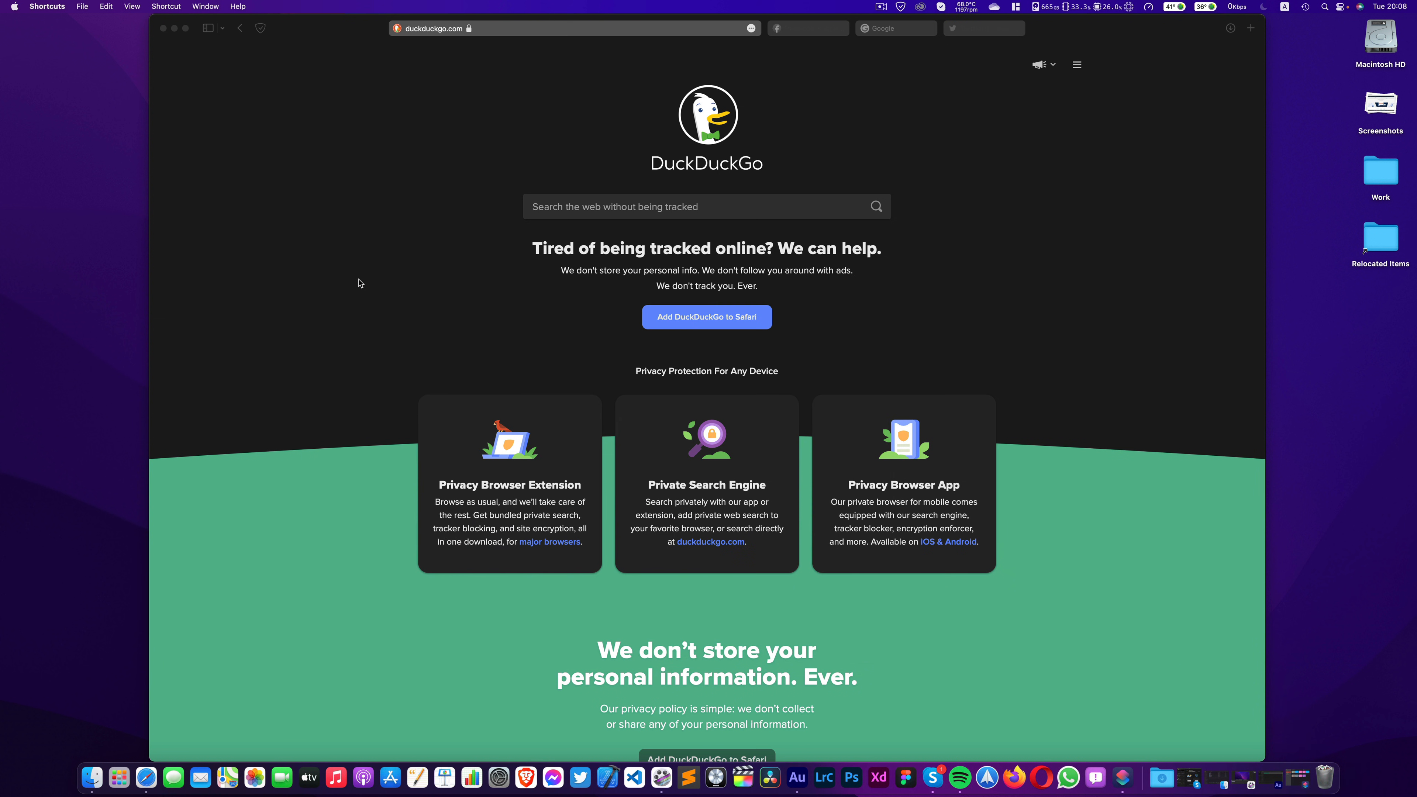
mouse_move(178, 17)
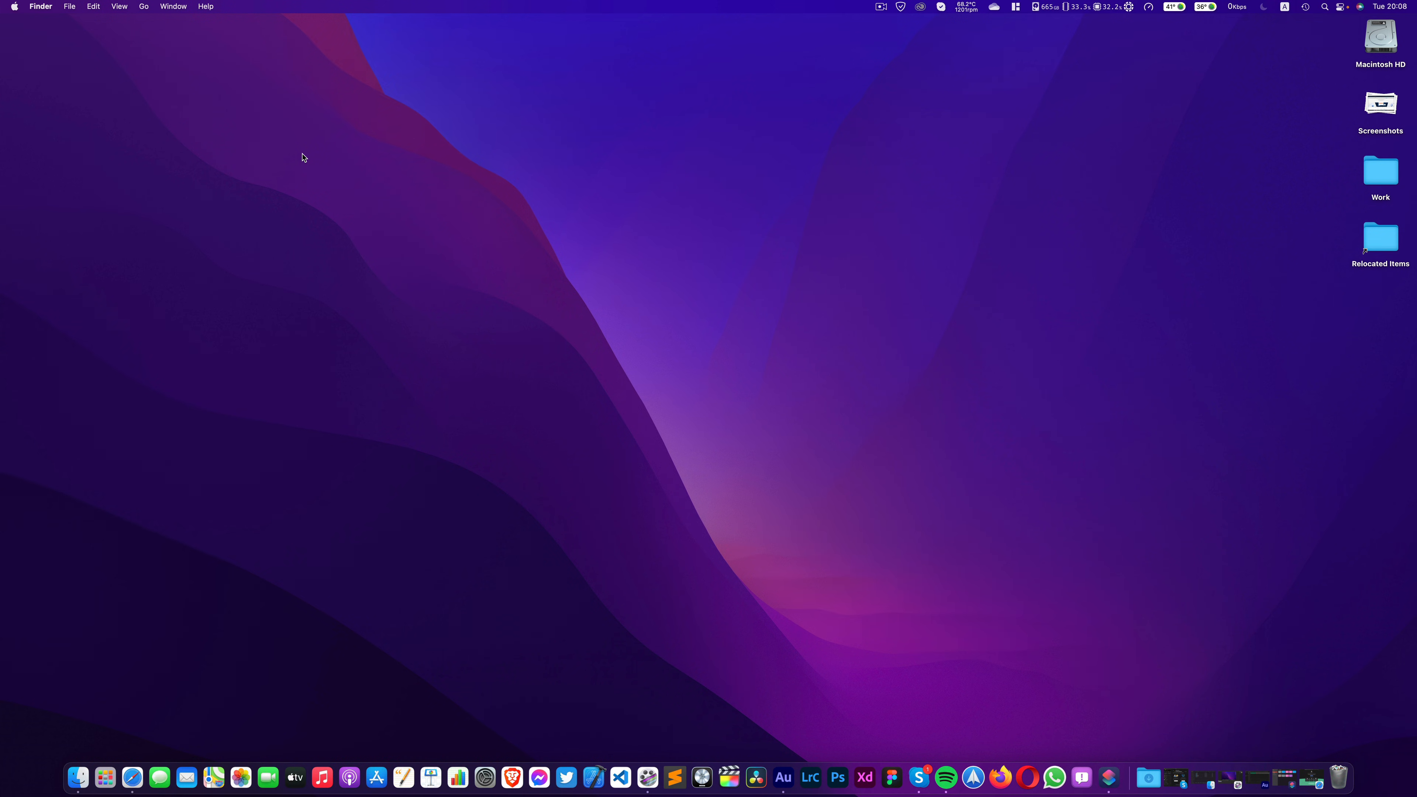
mouse_move(378, 190)
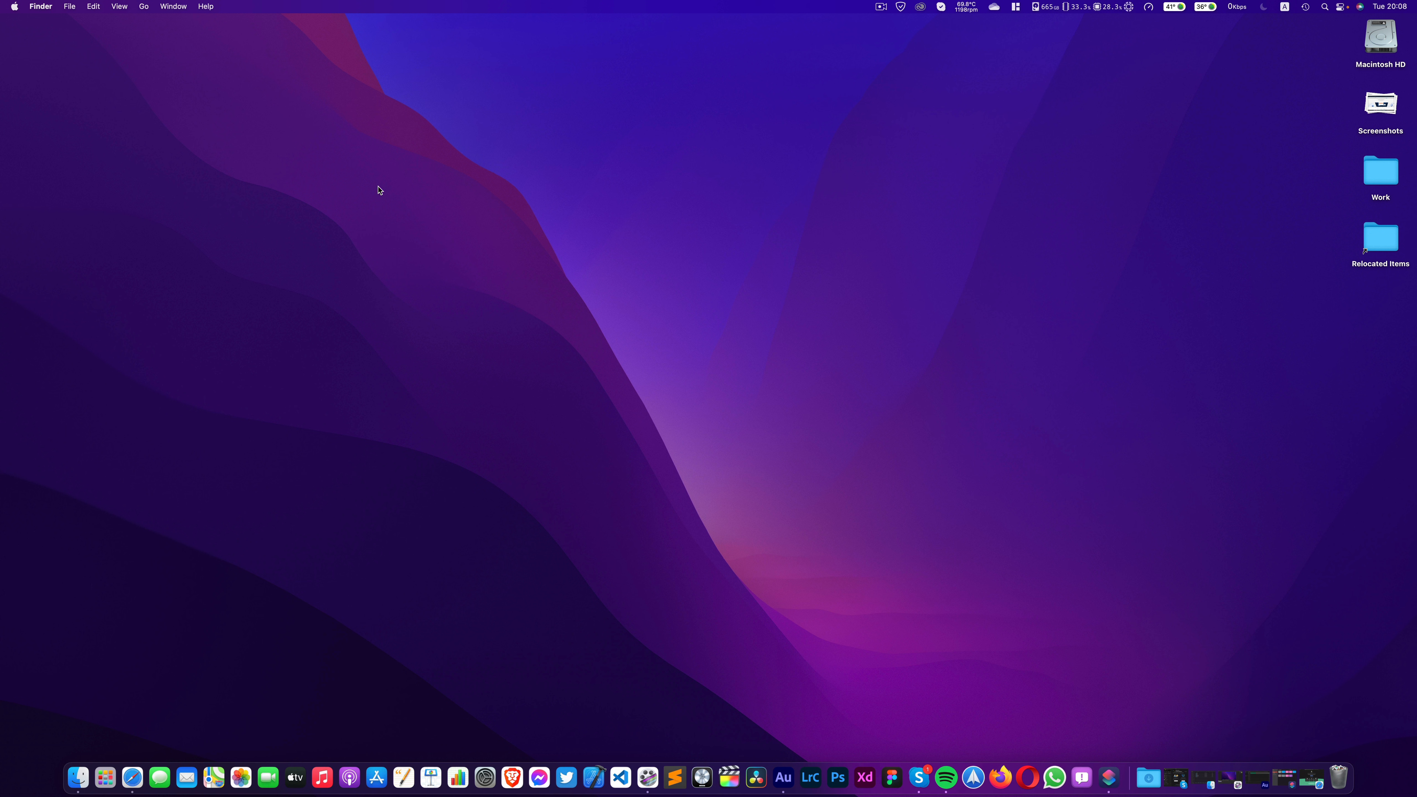
mouse_move(438, 303)
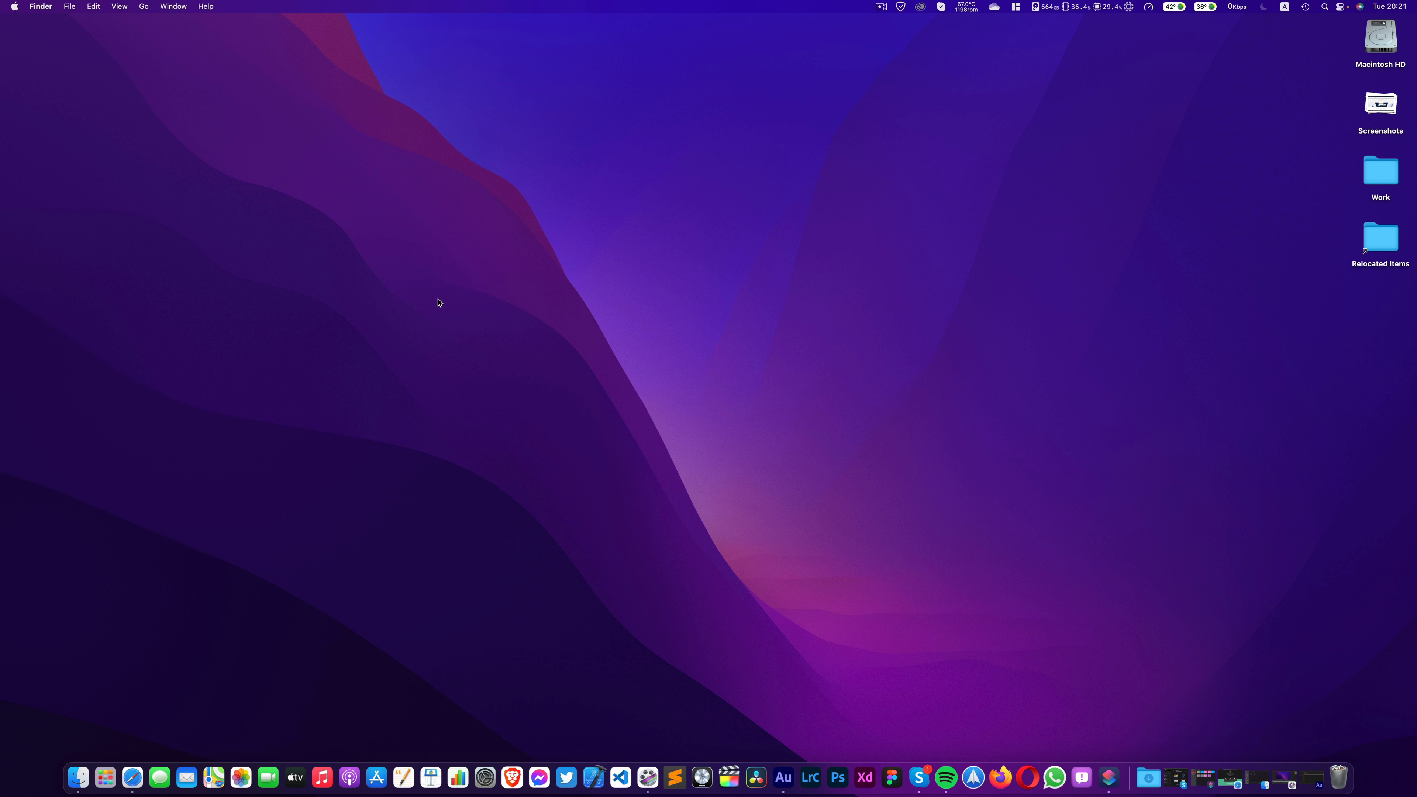
mouse_move(495, 248)
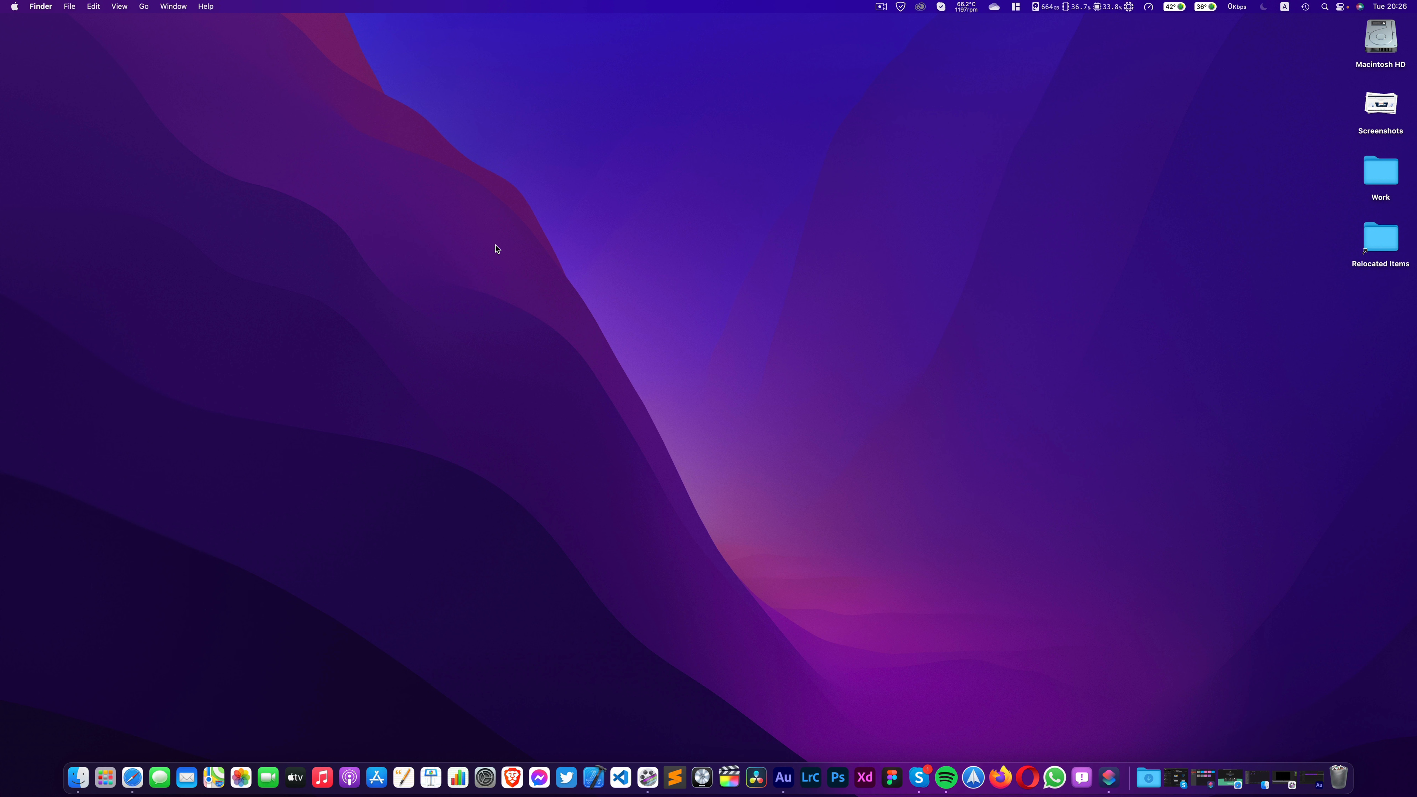
mouse_move(483, 259)
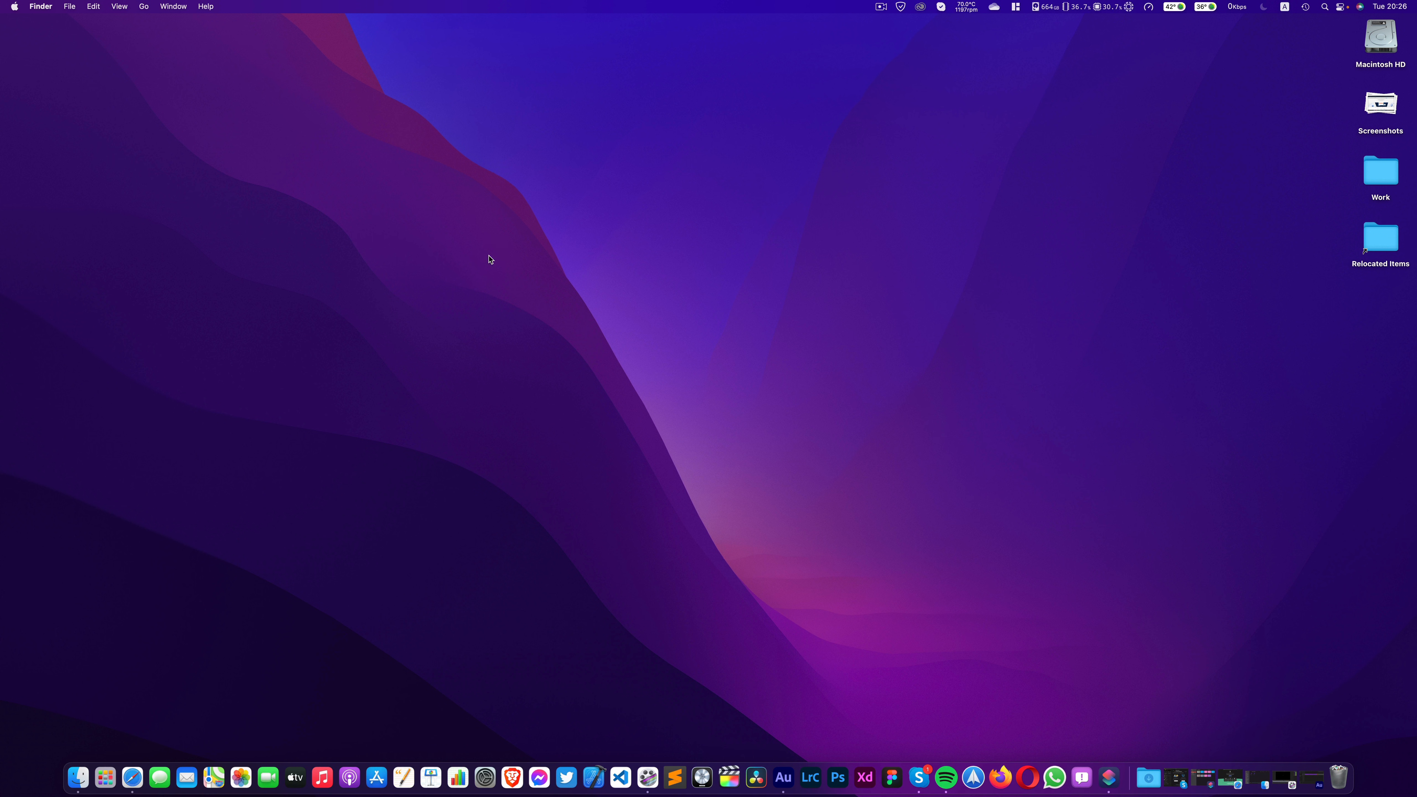
mouse_move(963, 115)
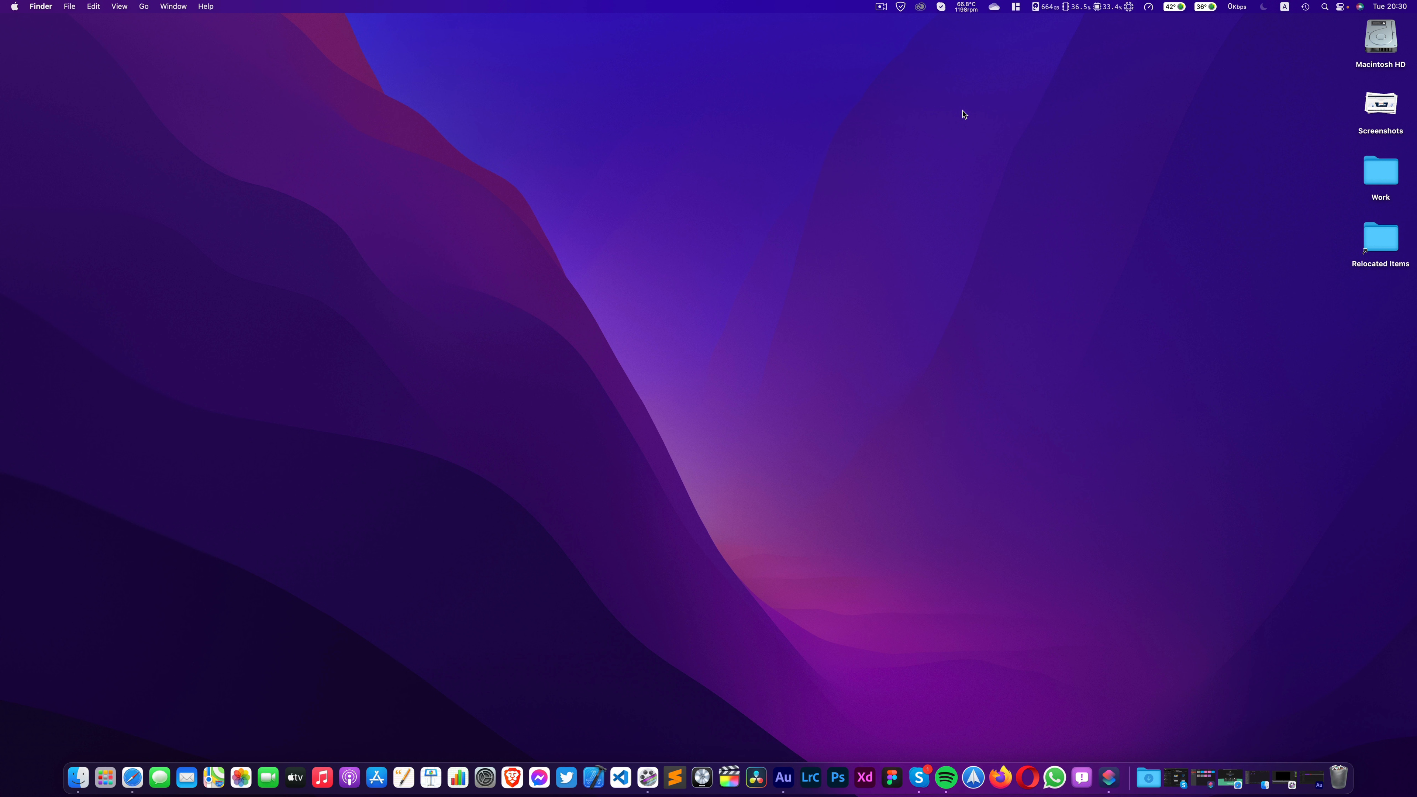
Show the Focus menu with its Do Not Disturb duration options.
click(1263, 7)
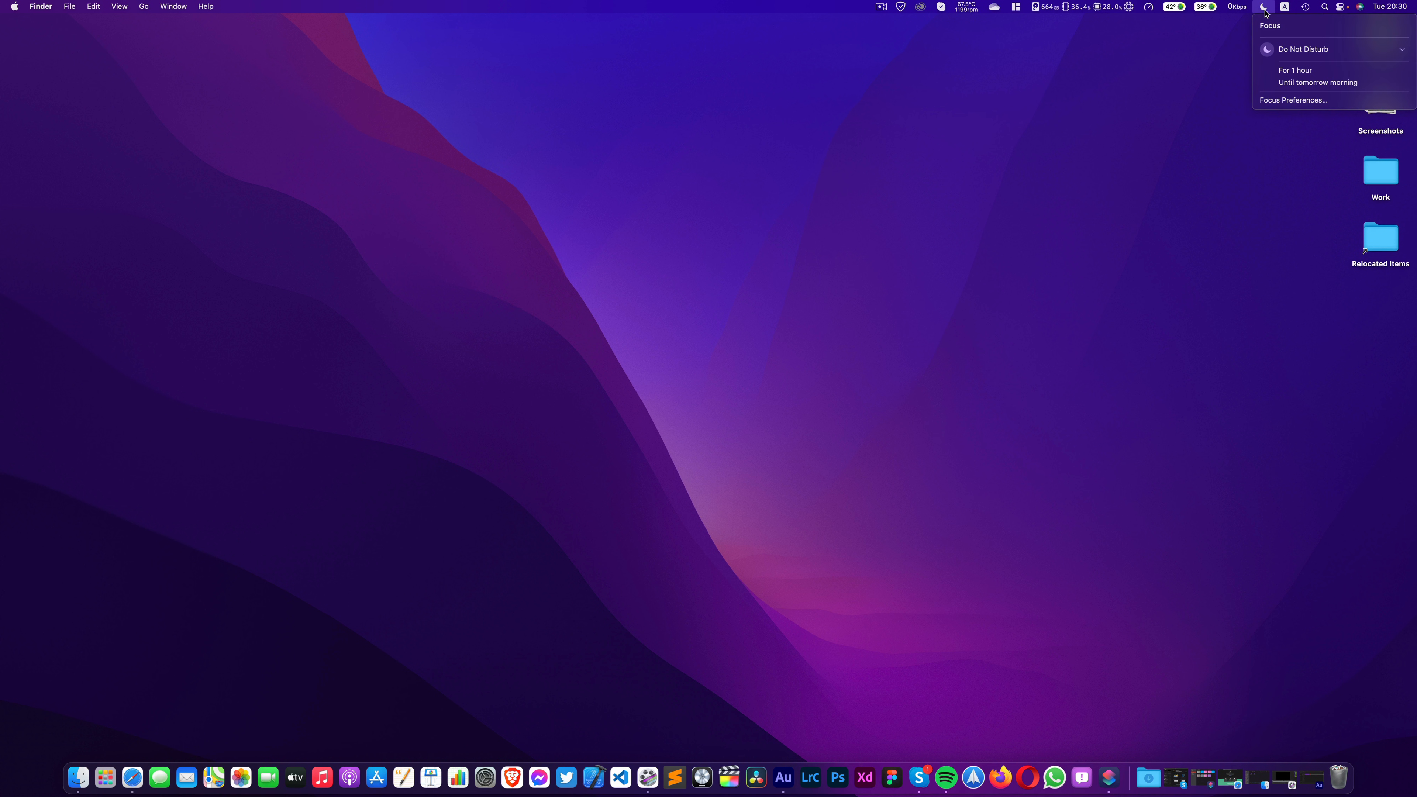
mouse_move(1281, 38)
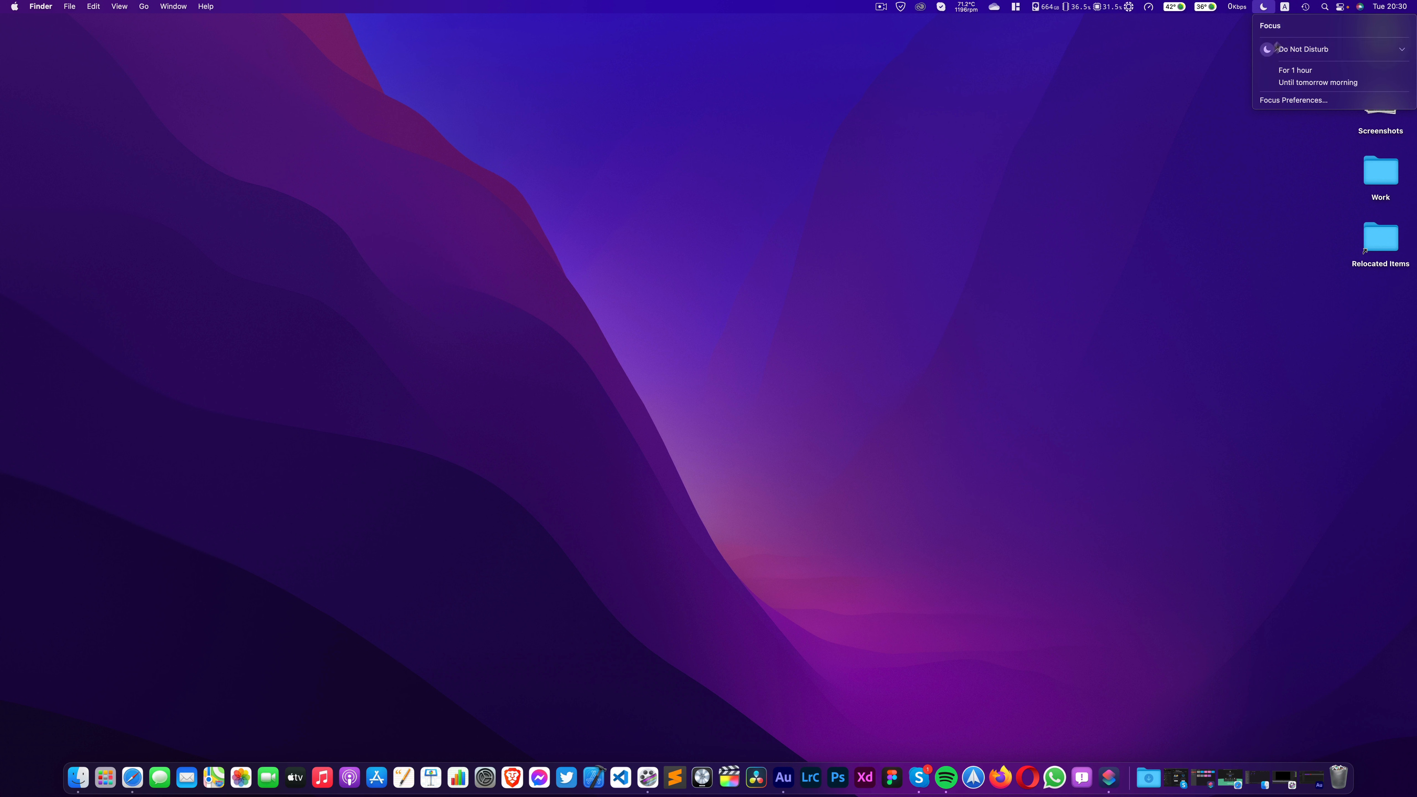
mouse_move(1274, 49)
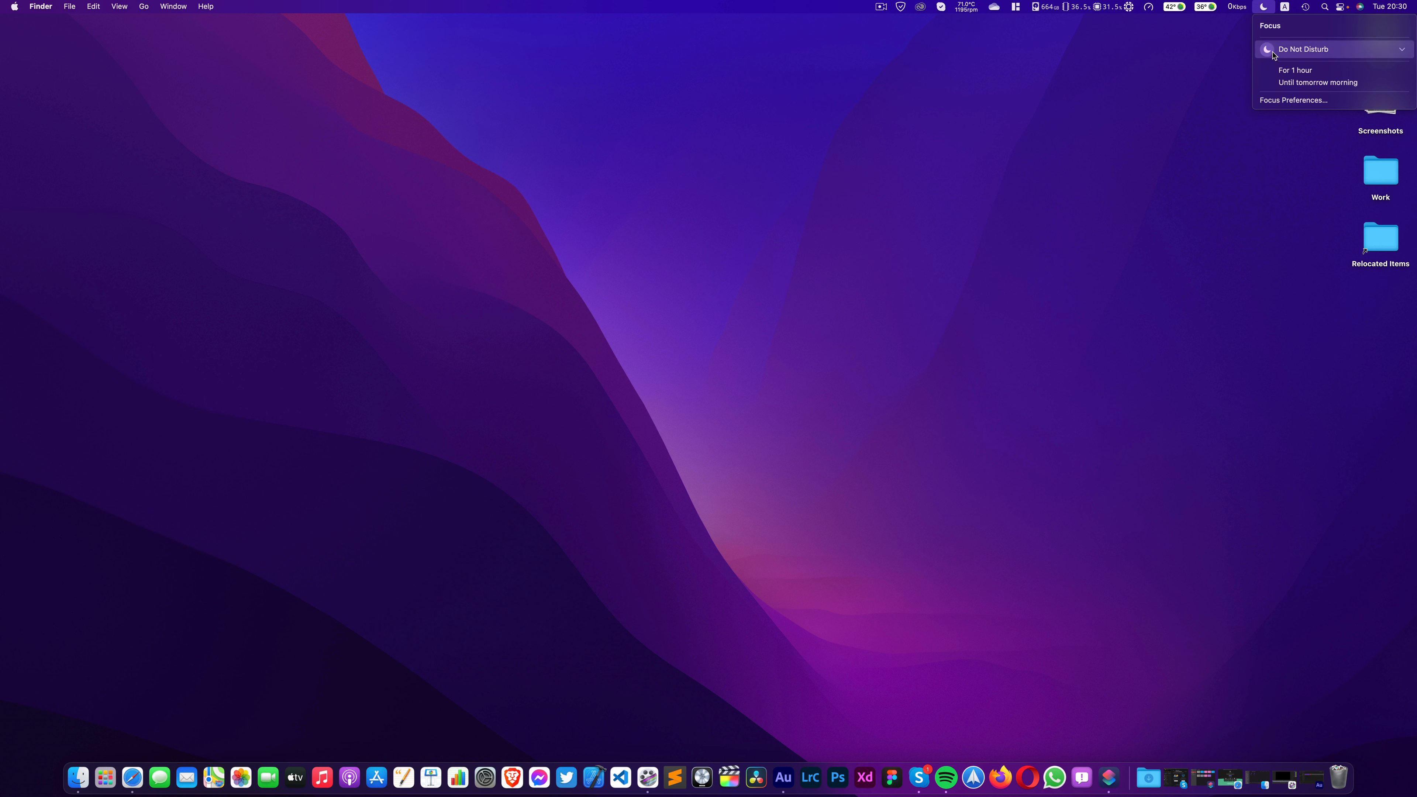
mouse_move(1281, 43)
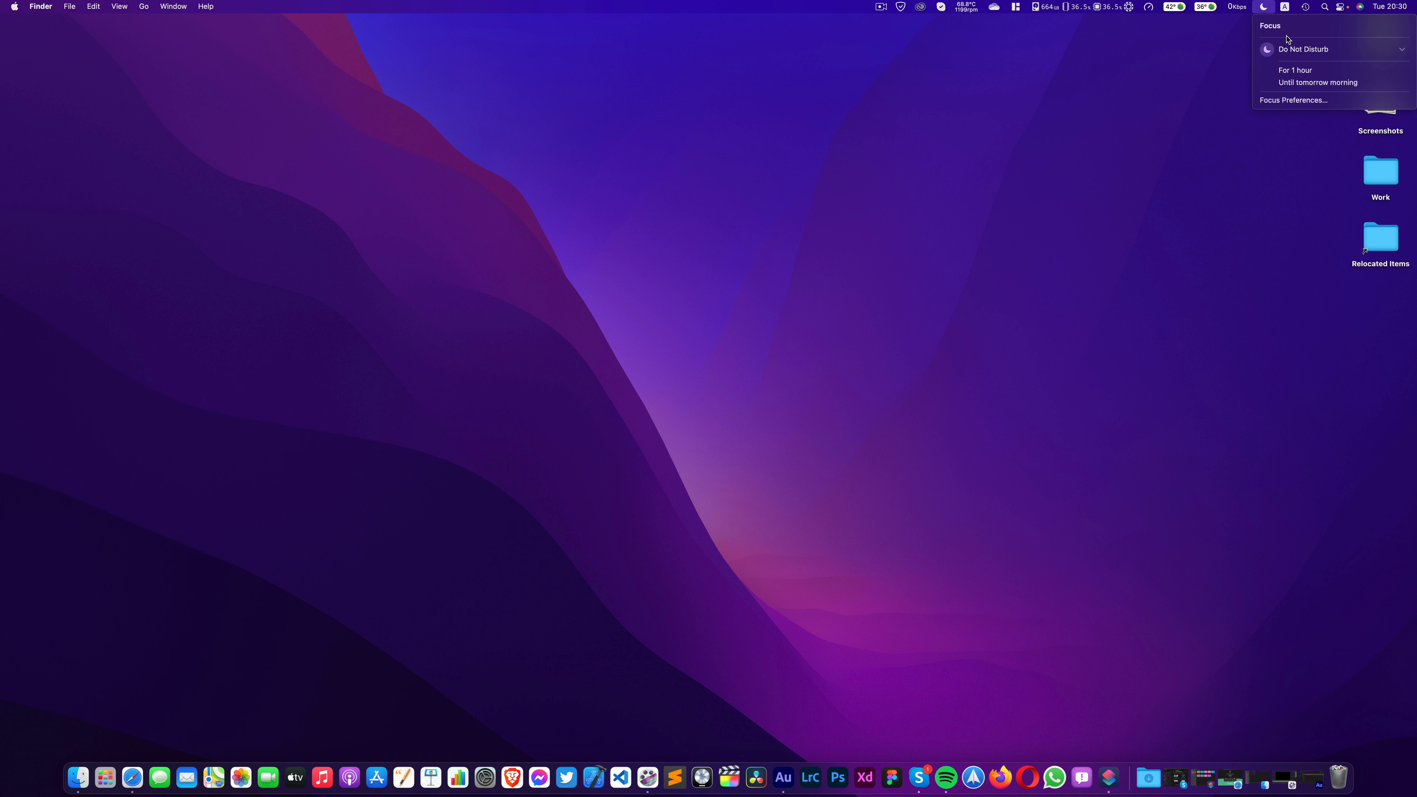
Dismiss the Focus menu, leaving the empty desktop.
click(338, 135)
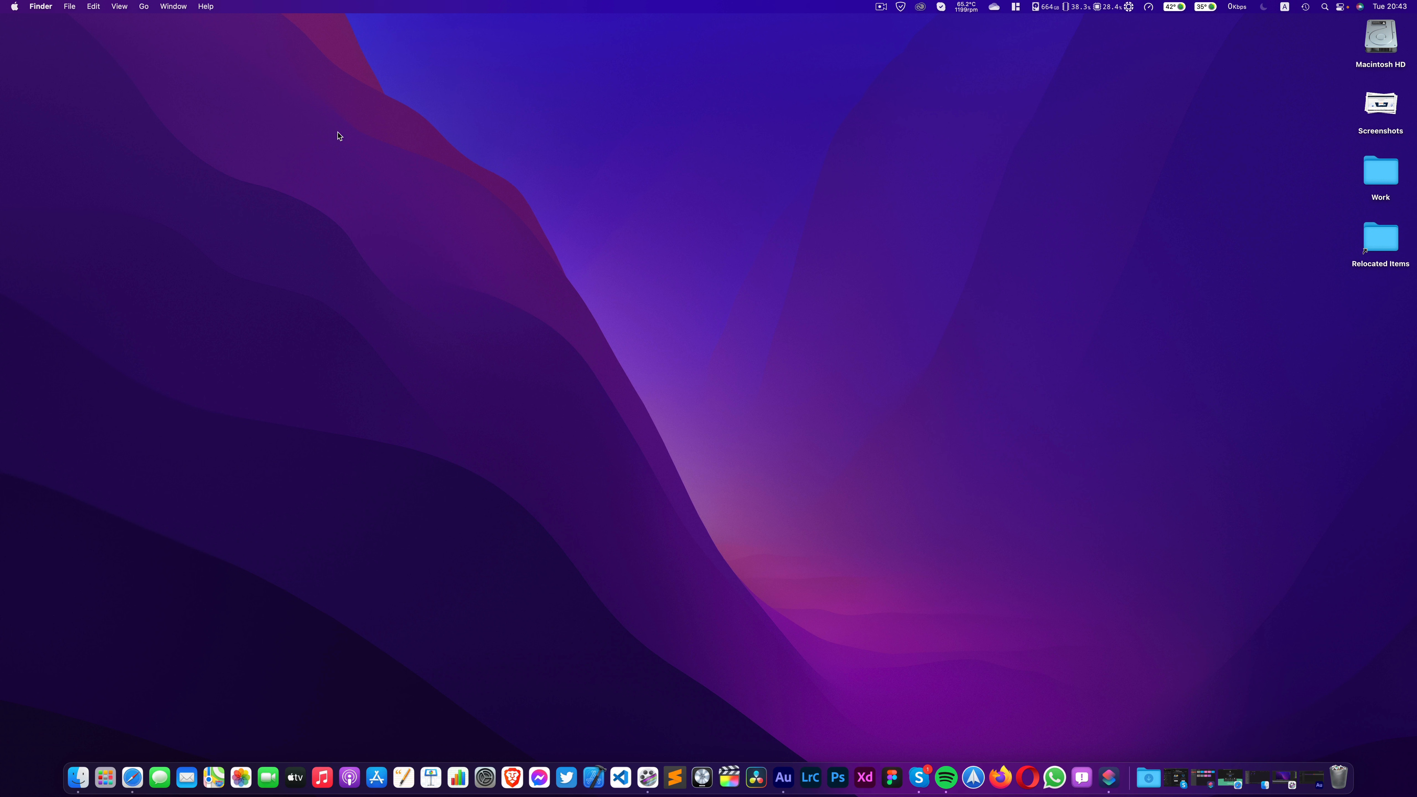
mouse_move(243, 232)
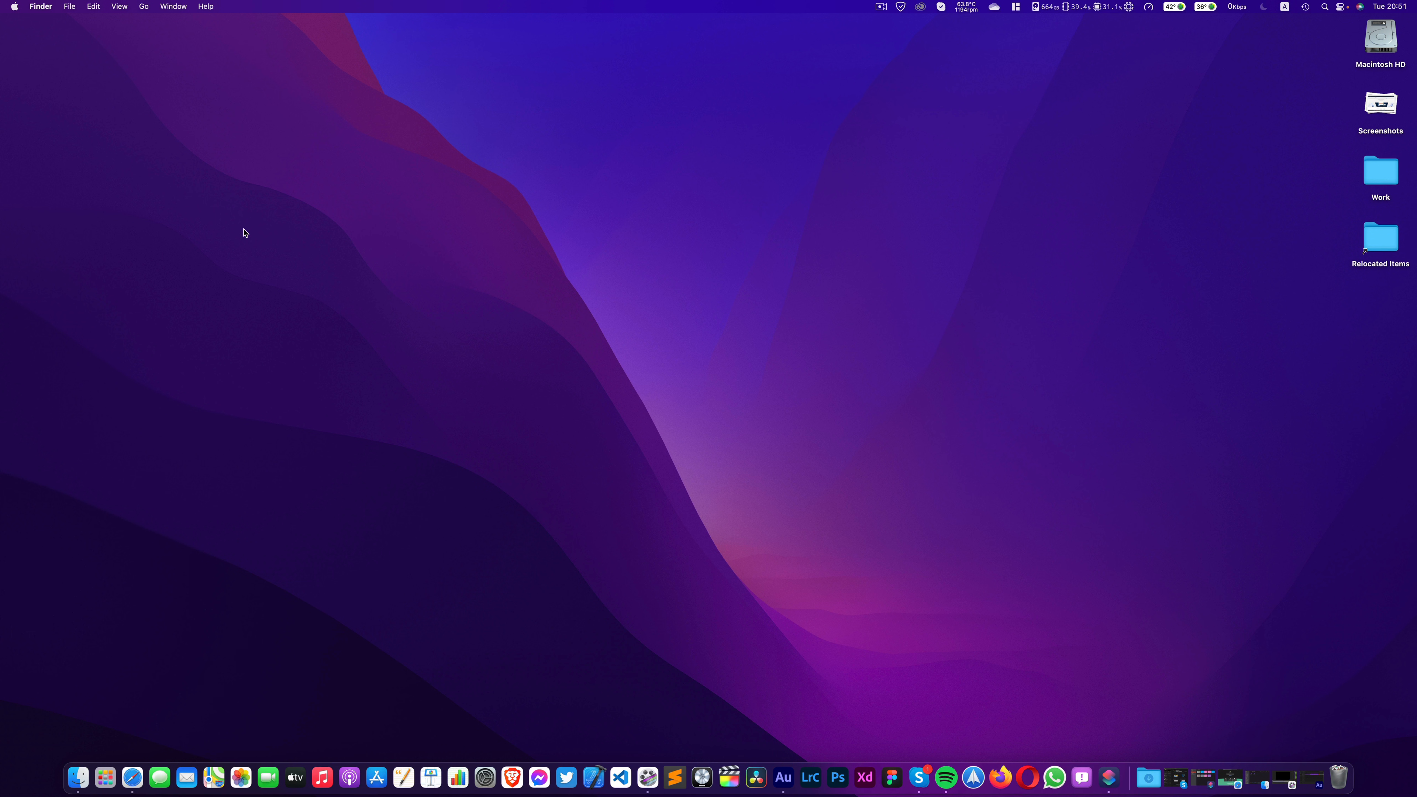